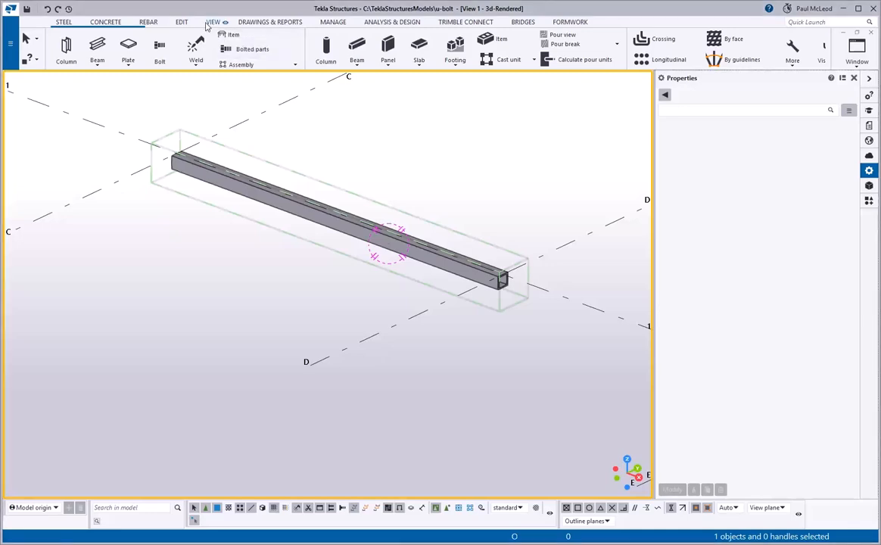
# - Load the temp_view settings and open an end-on work-plane view of the tube beside View 1
pyautogui.click(213, 21)
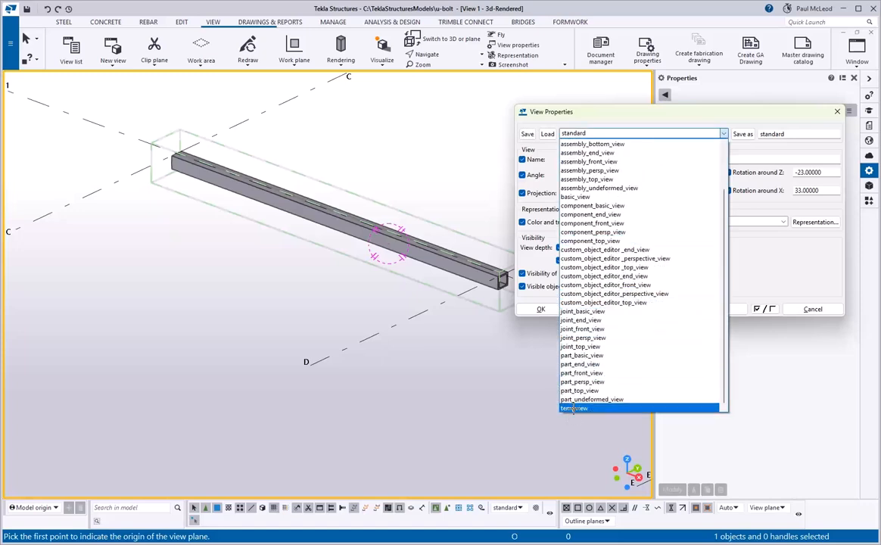
pyautogui.click(574, 408)
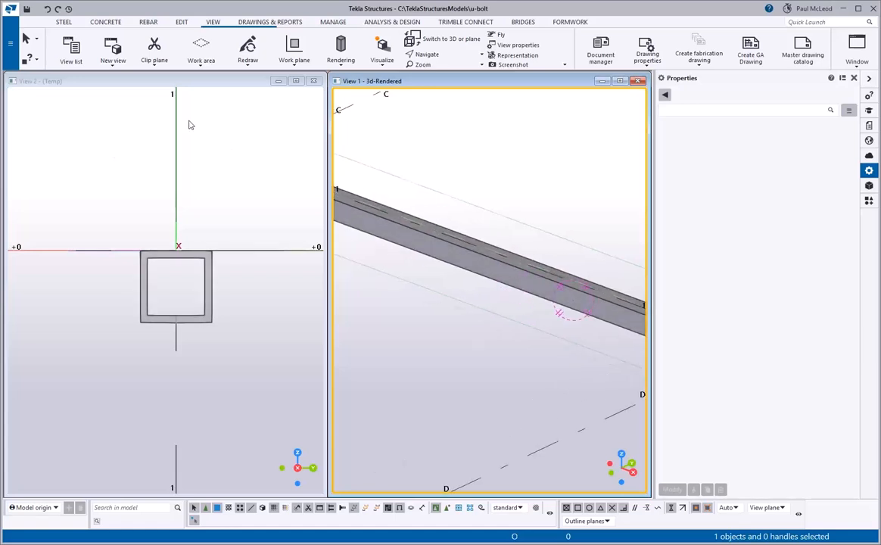
# - Start a new steel beam and name it U-BOLT
pyautogui.click(63, 21)
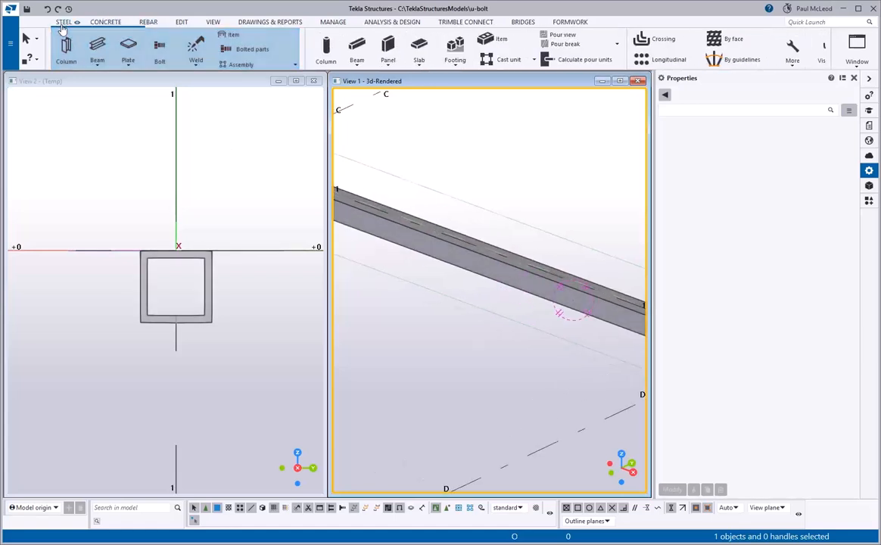
pyautogui.click(97, 50)
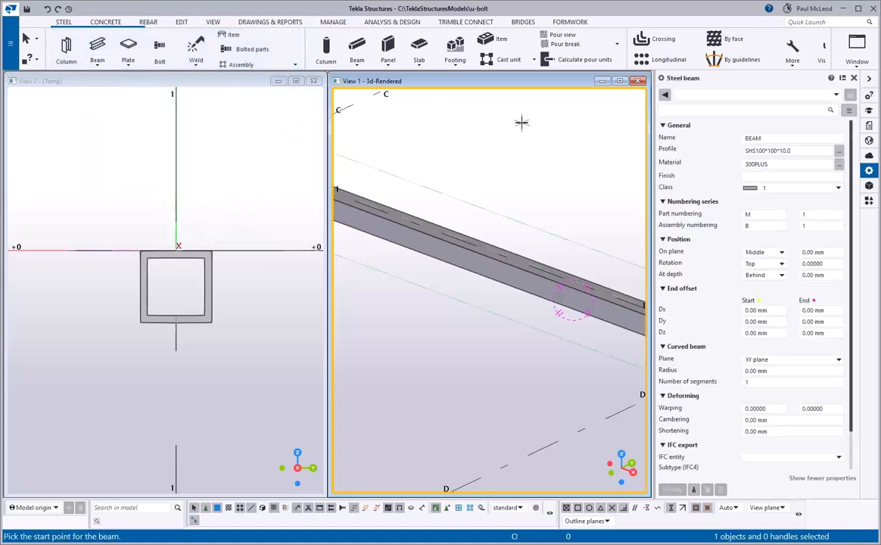
pyautogui.click(791, 138)
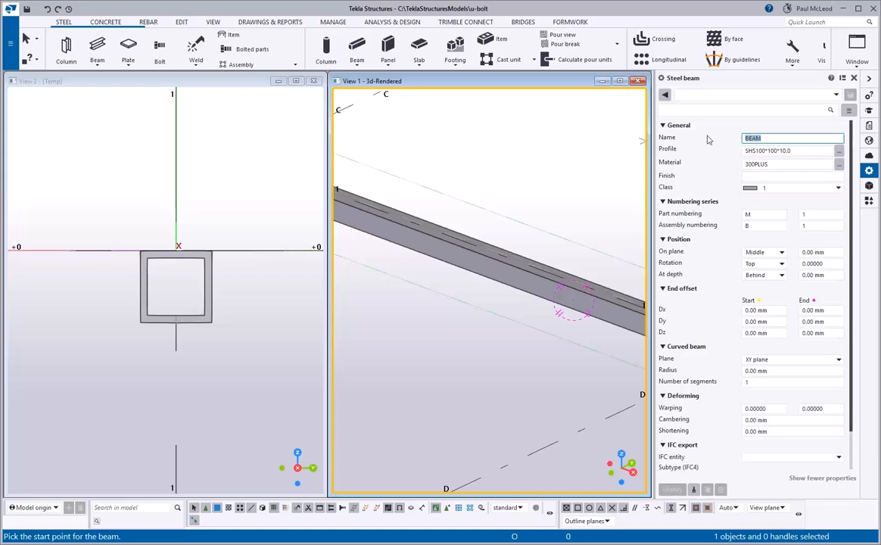
pyautogui.write('U-BOLT')
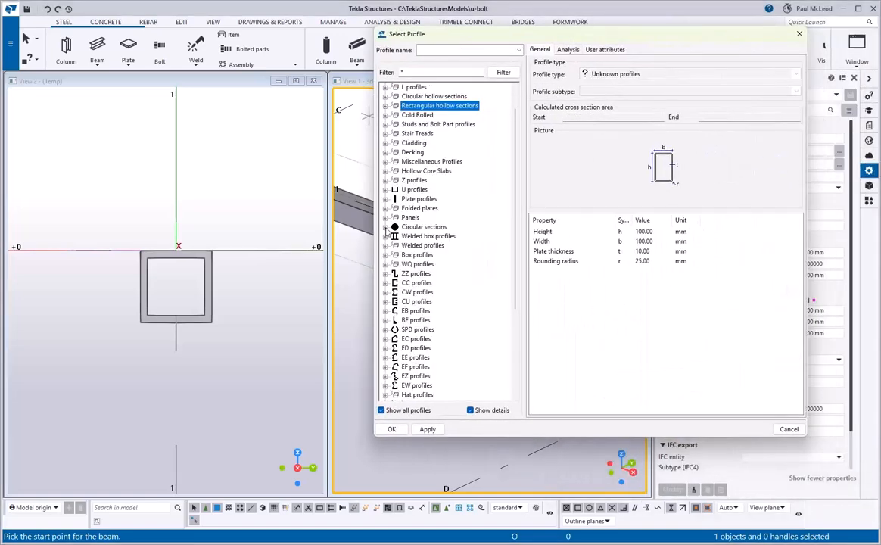
# - Give the beam a round D profile, D16 U-BOLT, with material 250
pyautogui.click(386, 226)
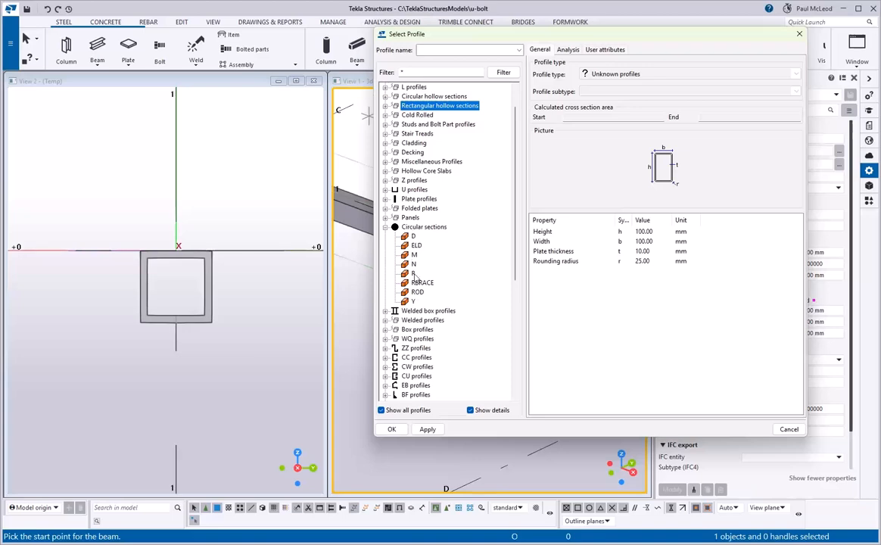
pyautogui.click(413, 235)
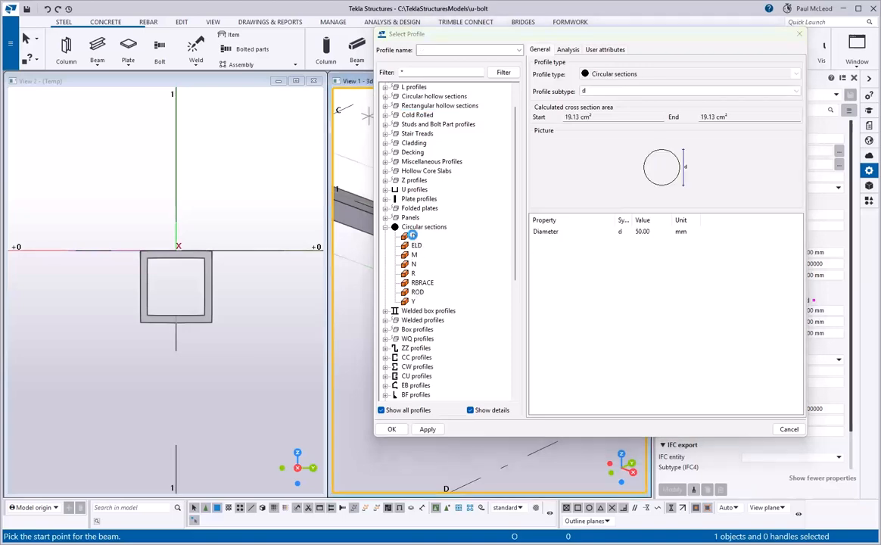
pyautogui.click(391, 429)
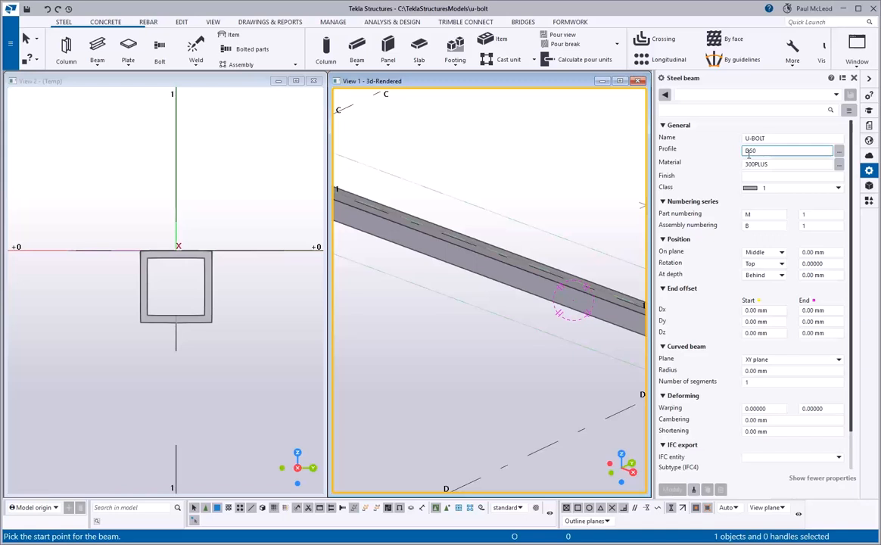
pyautogui.write('D16')
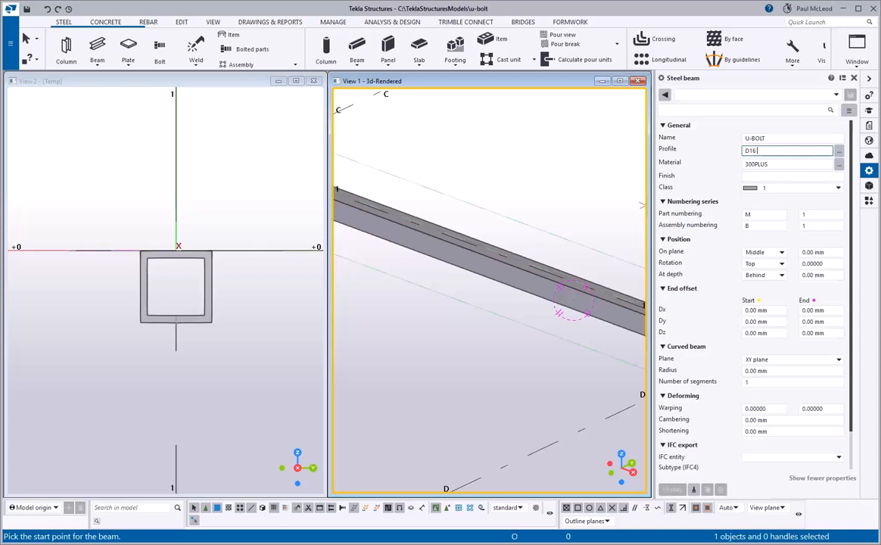
pyautogui.write('U-BOLT')
pyautogui.click(788, 163)
pyautogui.write('250')
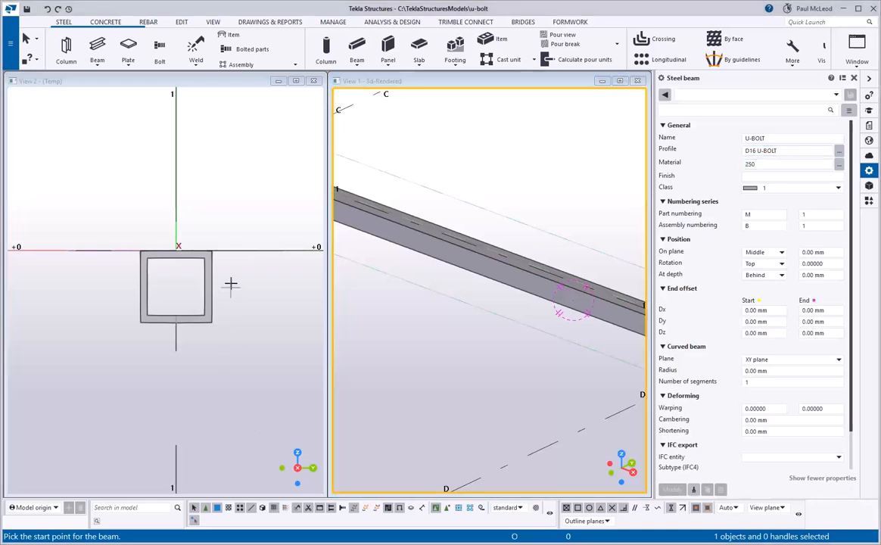
# - Place the U-bolt polybeam around the tube end and set its depth to Front
pyautogui.click(140, 249)
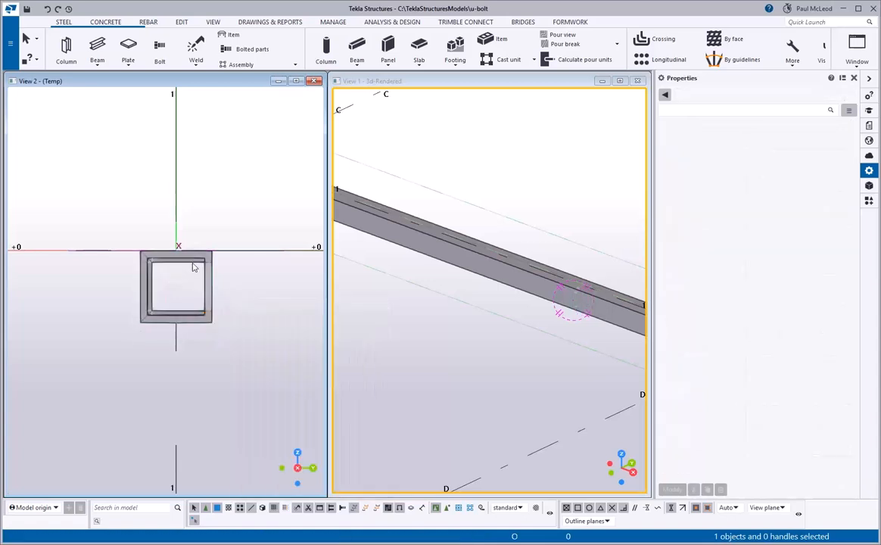
pyautogui.click(176, 286)
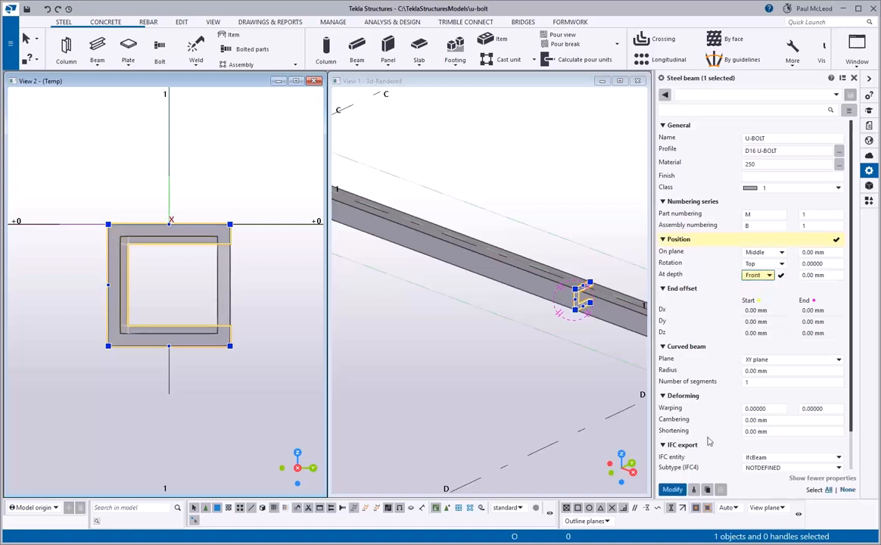
pyautogui.click(672, 489)
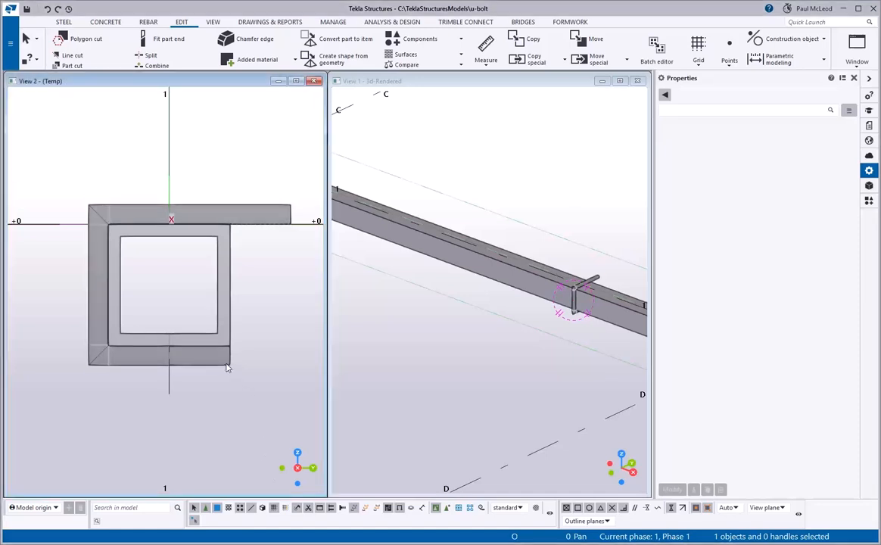
# - Set the U-bolt leg to 105 mm and round both bends with a 5.00 radius
pyautogui.click(229, 346)
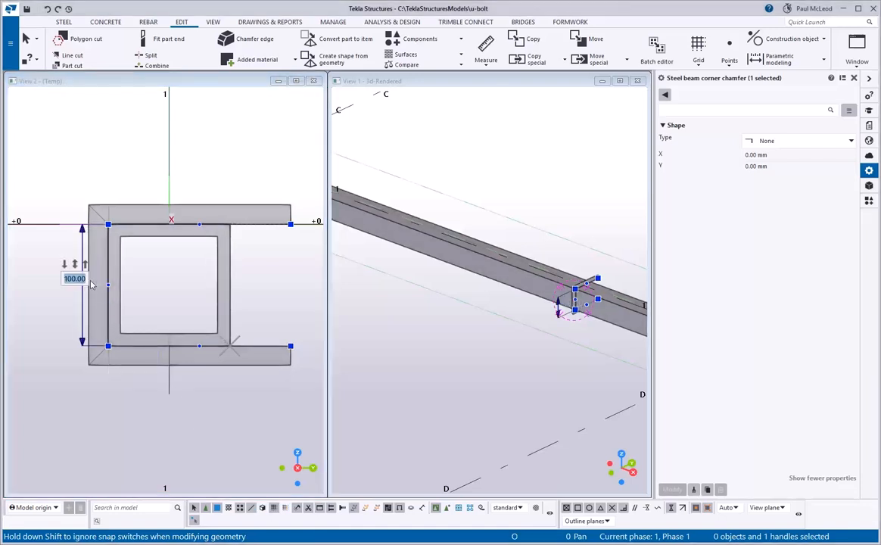
pyautogui.write('105')
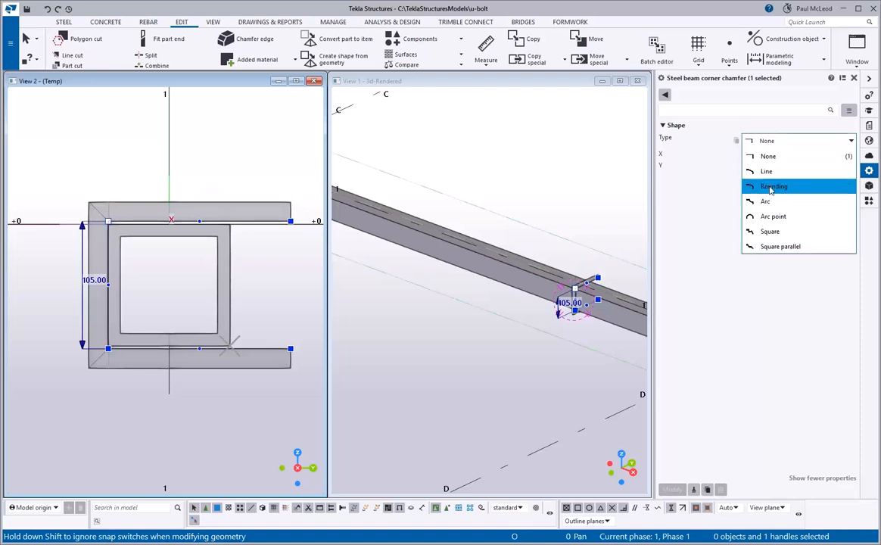
pyautogui.click(774, 186)
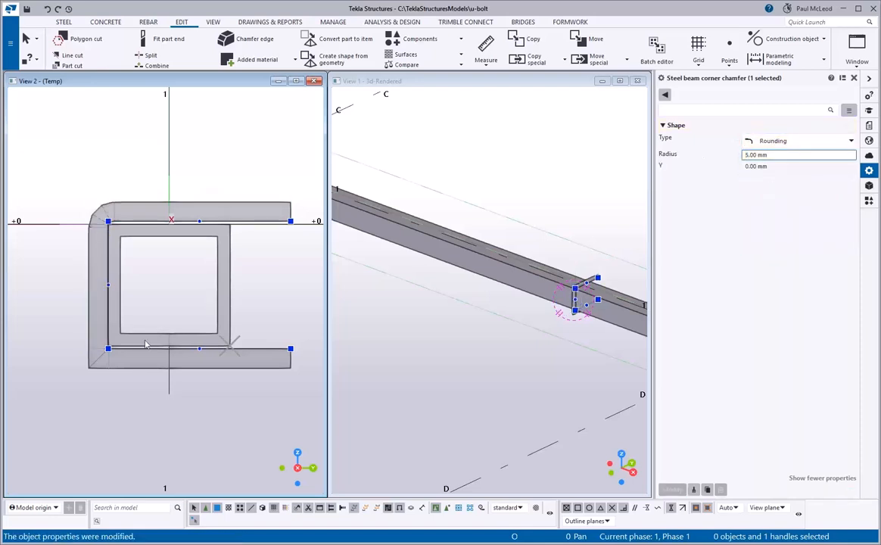
pyautogui.click(850, 140)
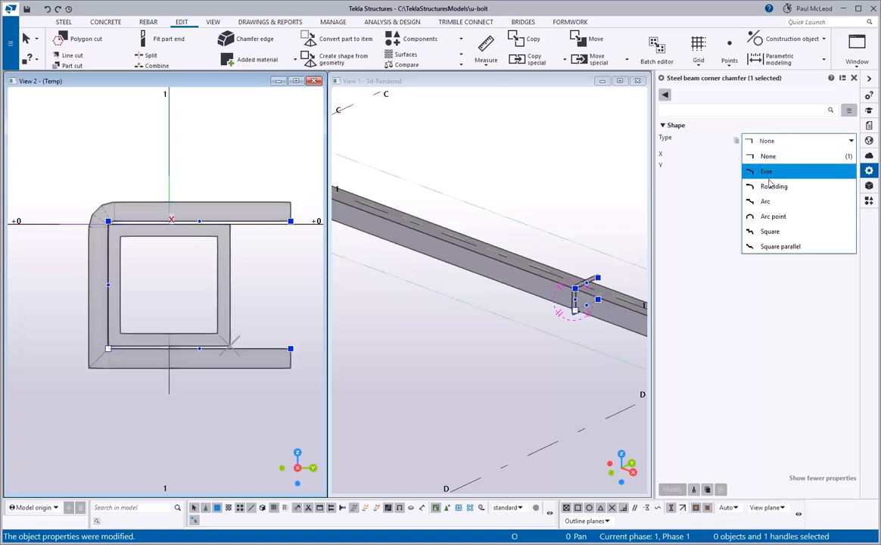
pyautogui.click(773, 186)
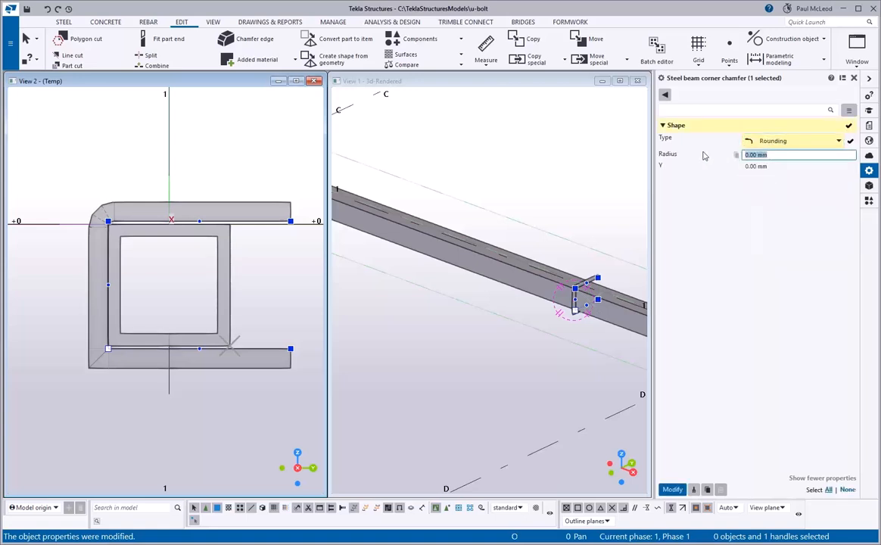
pyautogui.write('5.00')
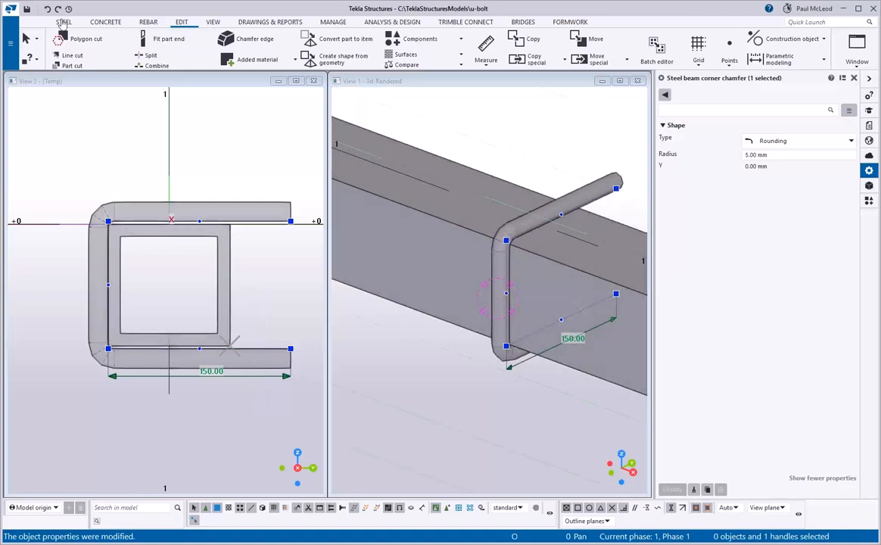
pyautogui.click(63, 21)
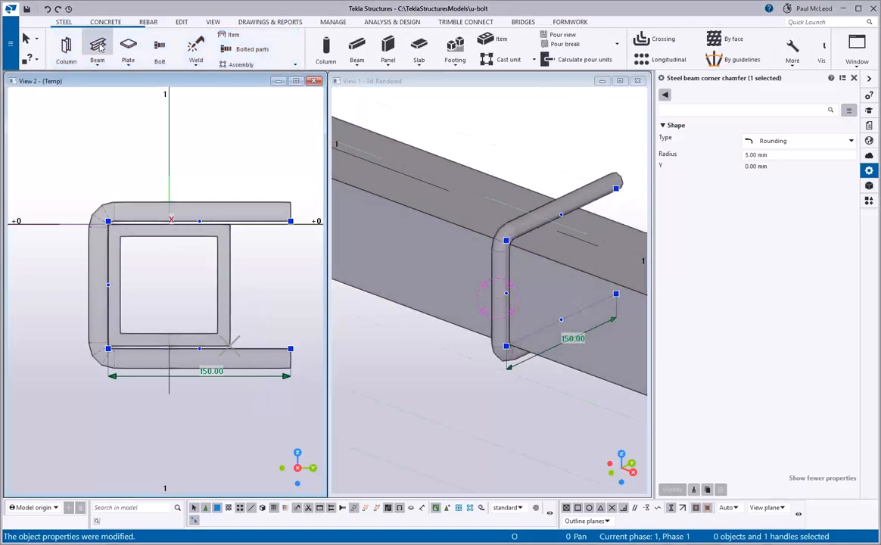
# - Place the clamp plate beside the tube, positioned Middle and Up, lengthened to 175.00
pyautogui.click(97, 48)
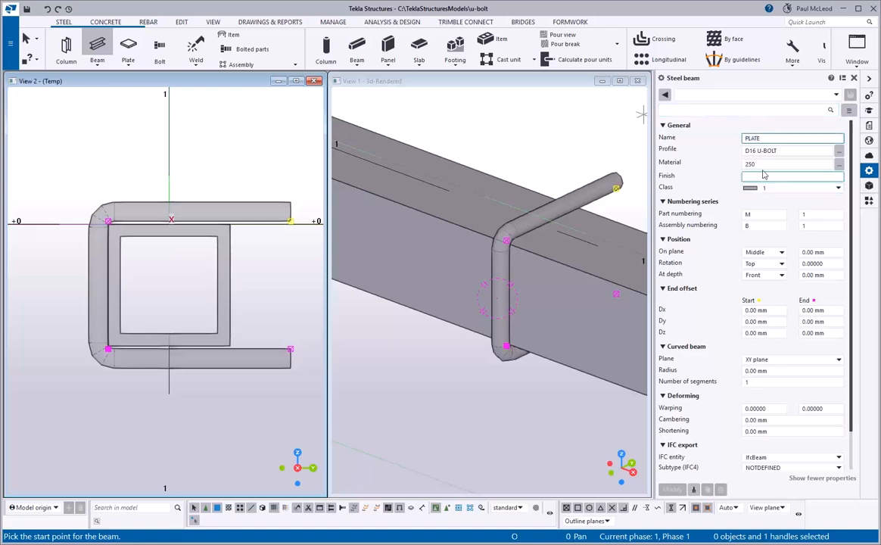
pyautogui.write('PL15*75')
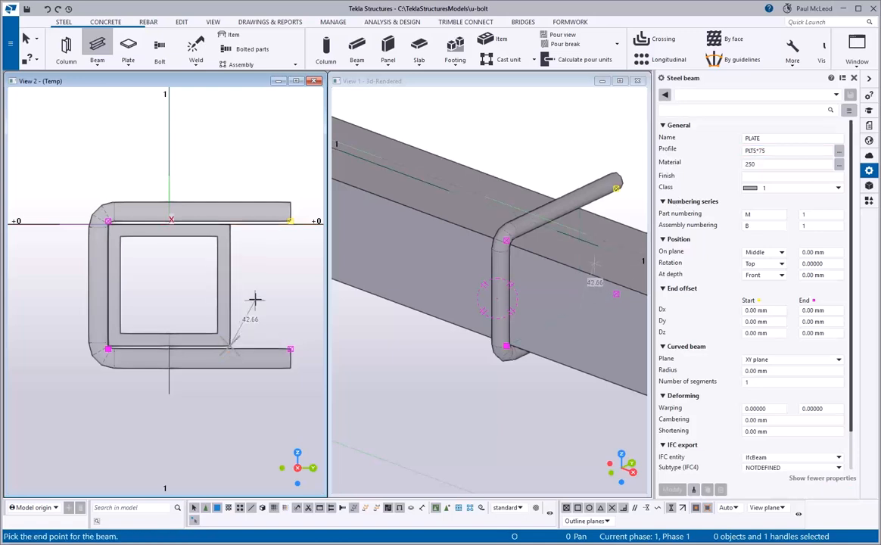
pyautogui.click(230, 224)
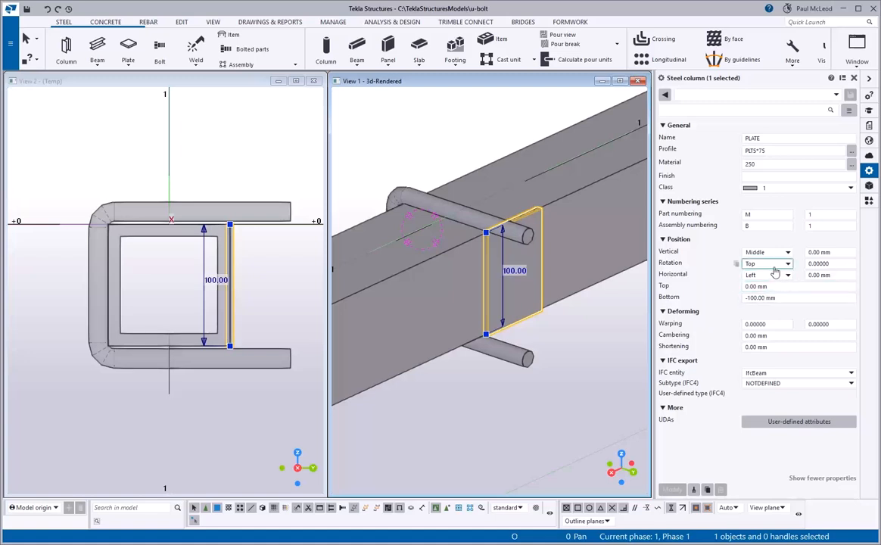
pyautogui.click(787, 275)
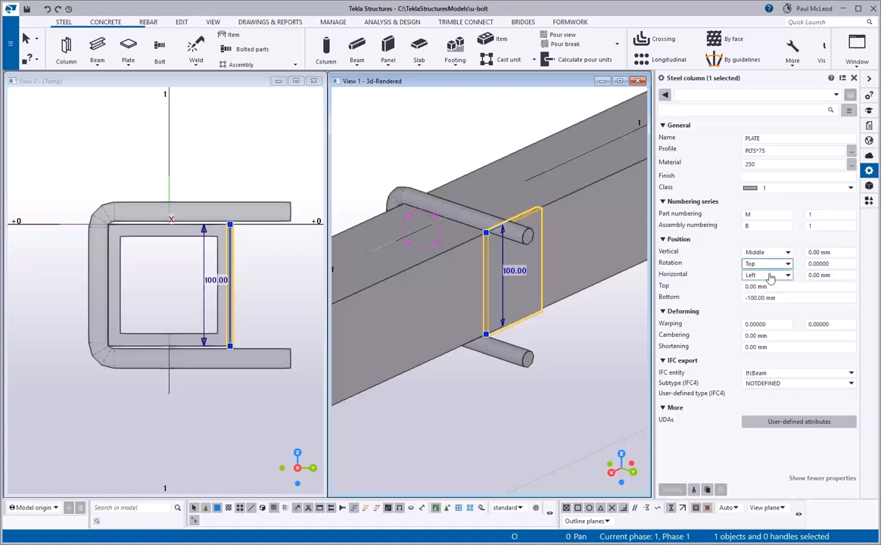
pyautogui.click(764, 275)
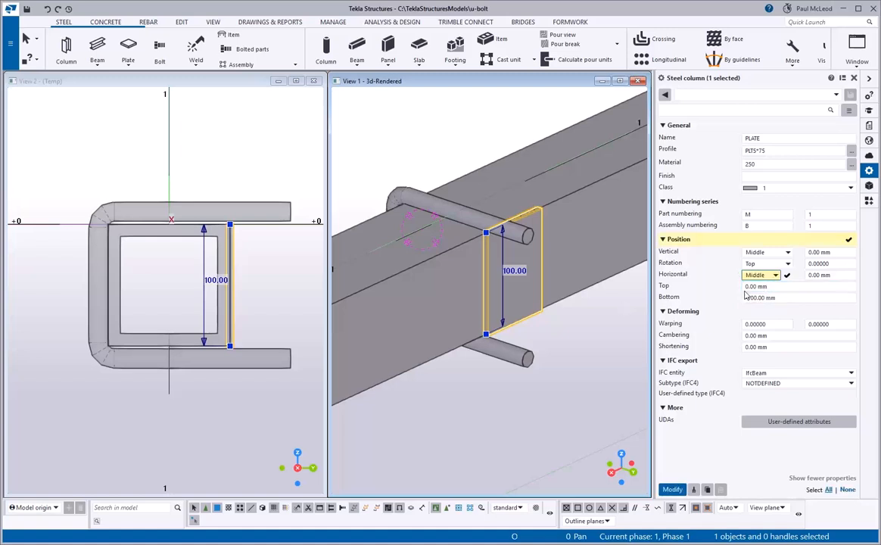
pyautogui.click(760, 251)
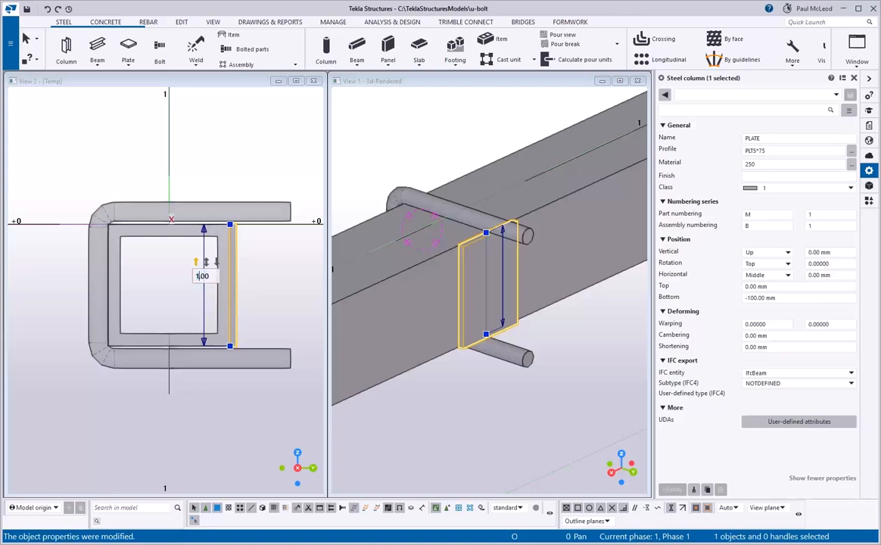
pyautogui.write('175.00')
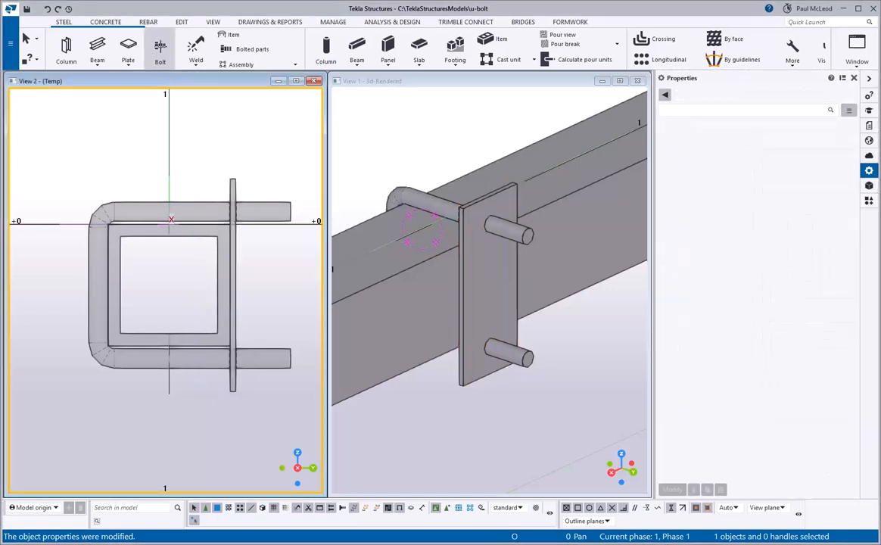
# - Add a 16 mm hole-only bolt group along the plate, without bolt, washers or nut
pyautogui.click(159, 49)
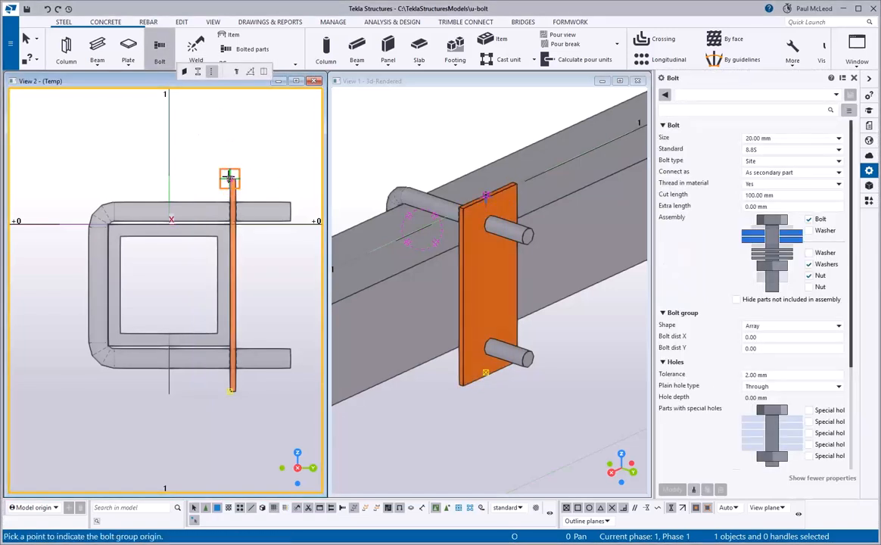
pyautogui.click(229, 179)
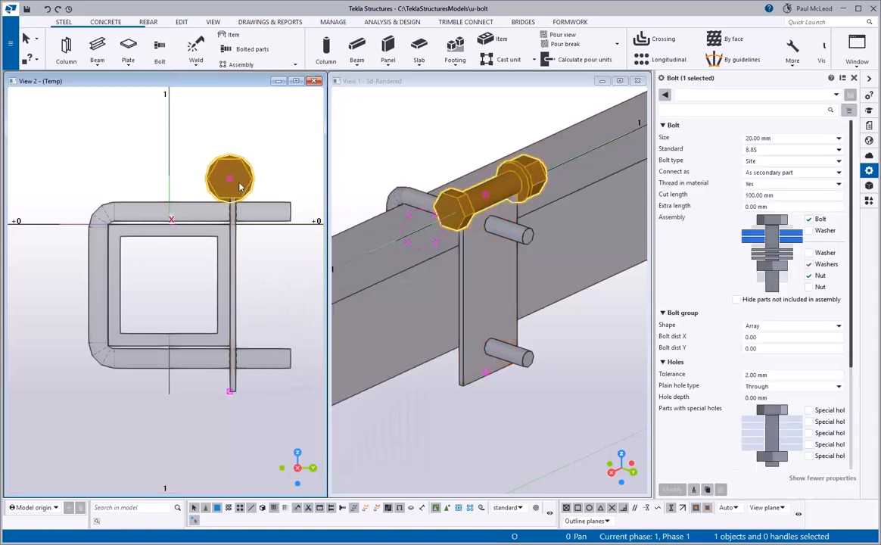
pyautogui.scroll(-3)
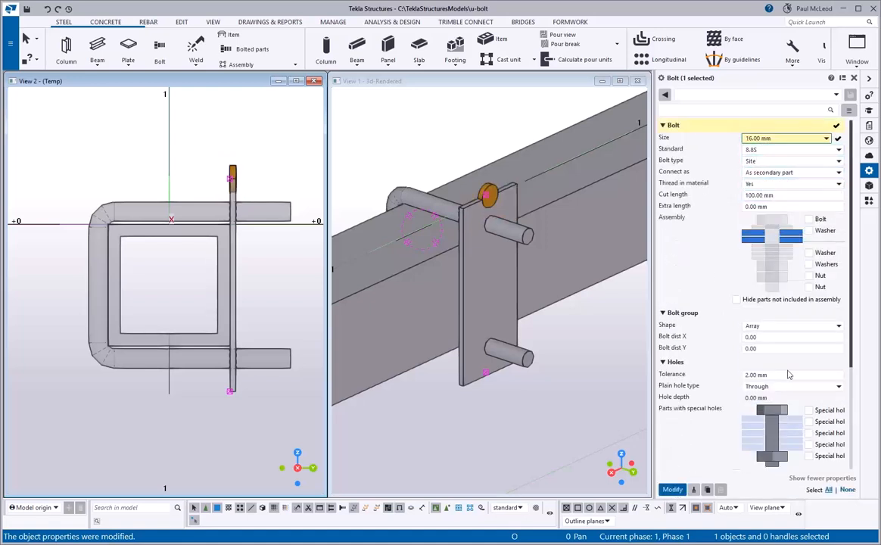
pyautogui.click(182, 22)
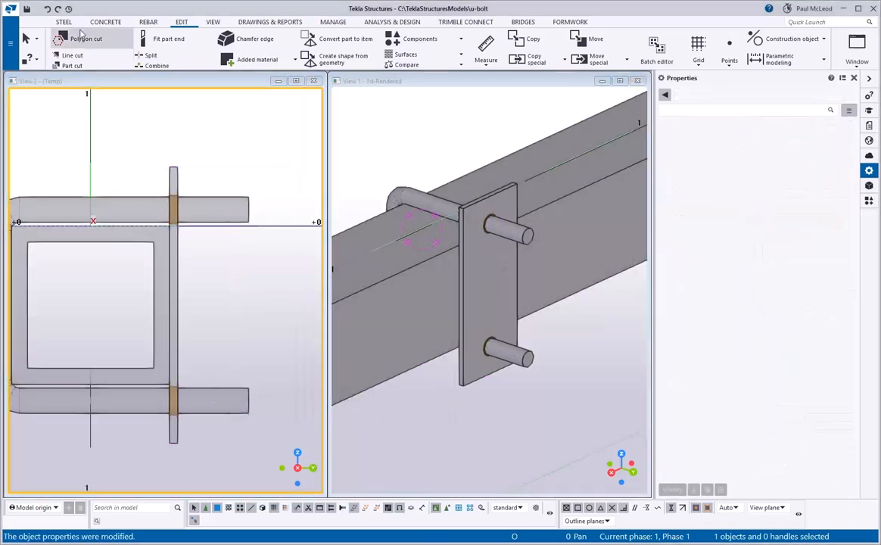
# - Set up a new beam part named WASHER with the M16_WASHER profile
pyautogui.click(63, 21)
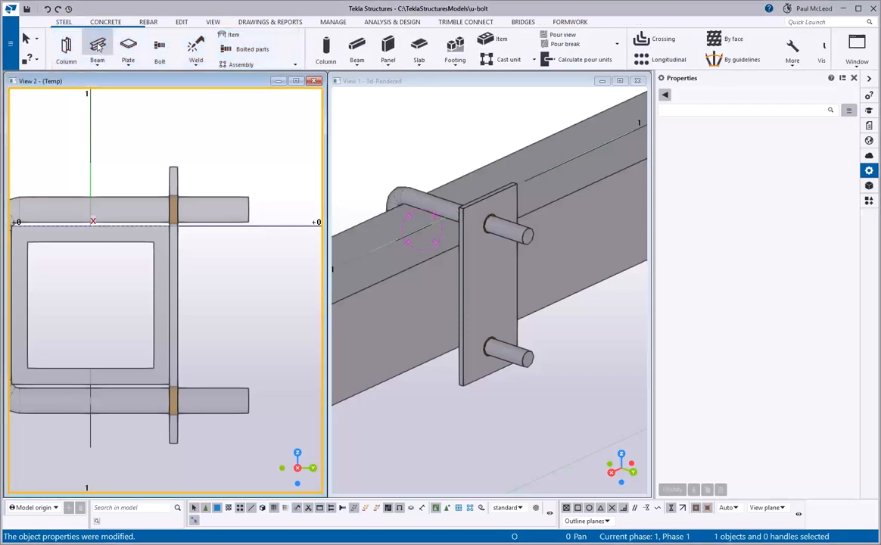
pyautogui.click(97, 47)
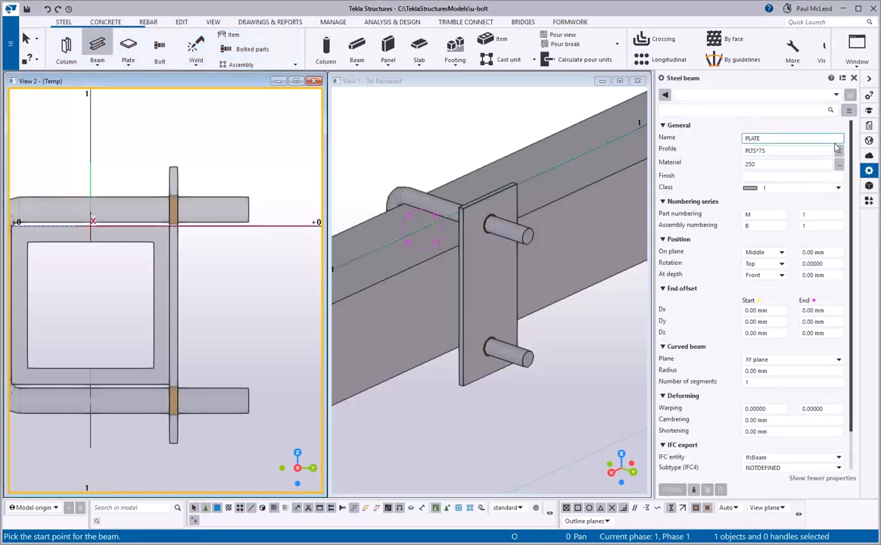
pyautogui.write('WASHER')
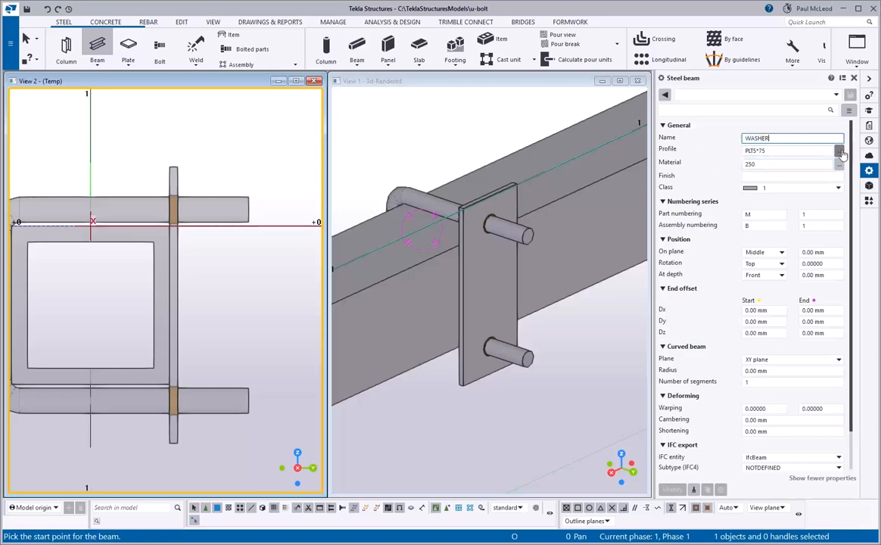
pyautogui.click(840, 149)
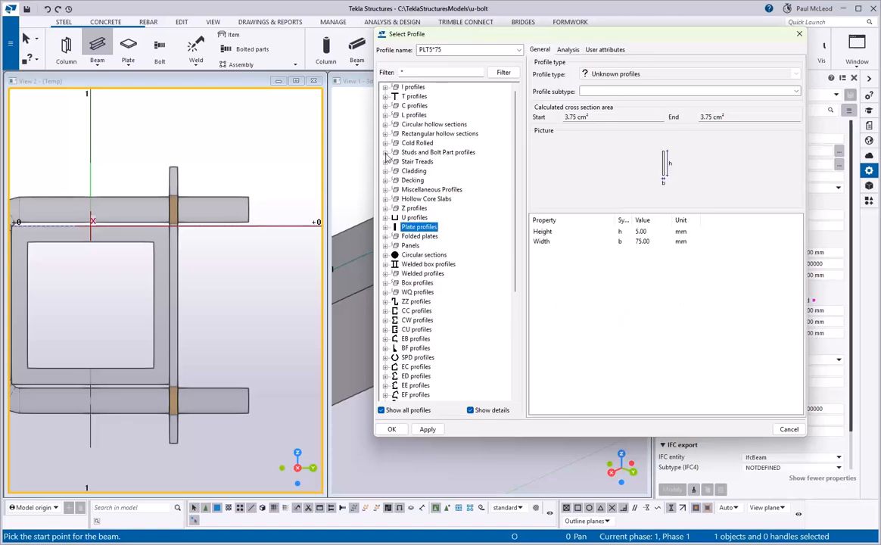
pyautogui.click(386, 152)
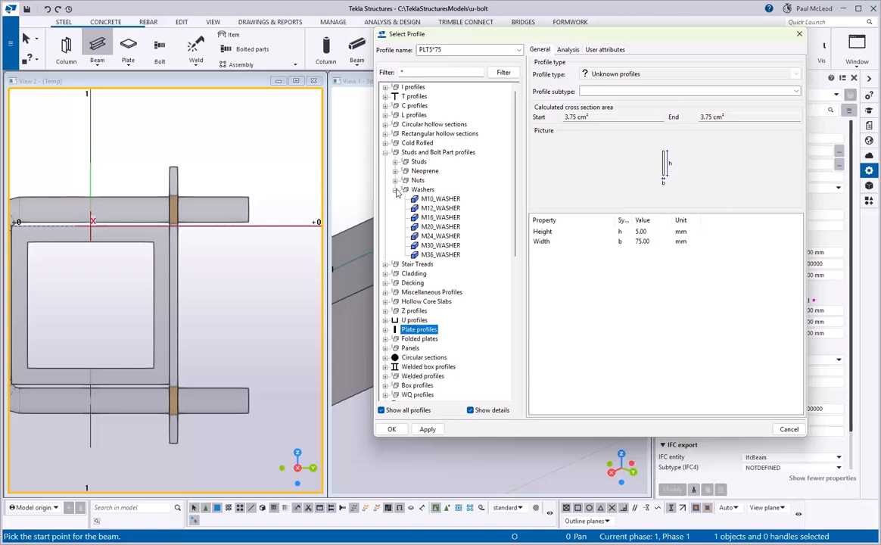
pyautogui.click(440, 217)
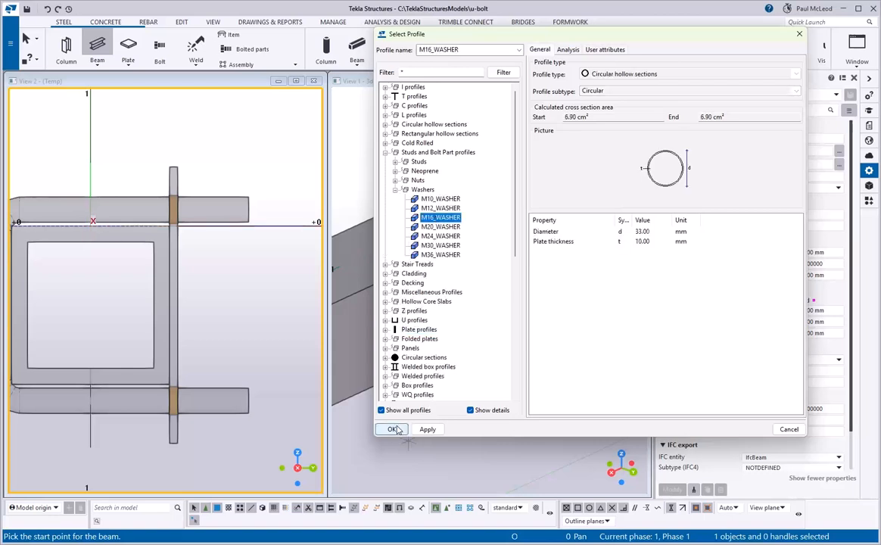
pyautogui.click(392, 429)
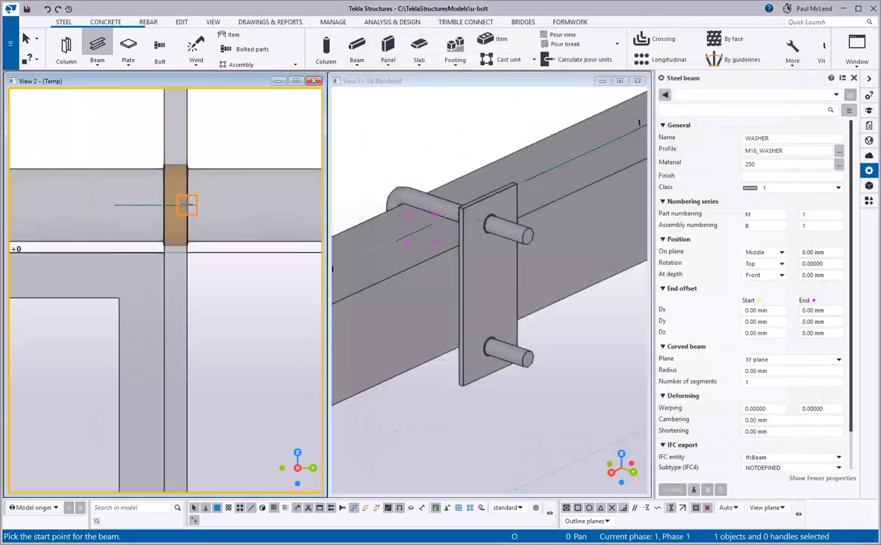
# - Place the washer on the upper leg against the plate, centred at depth Middle
pyautogui.click(189, 205)
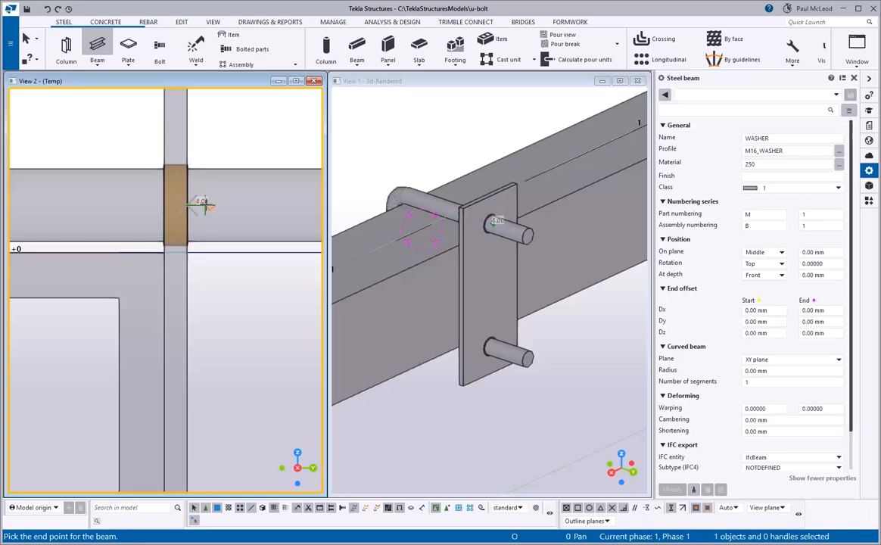
pyautogui.rightClick(201, 204)
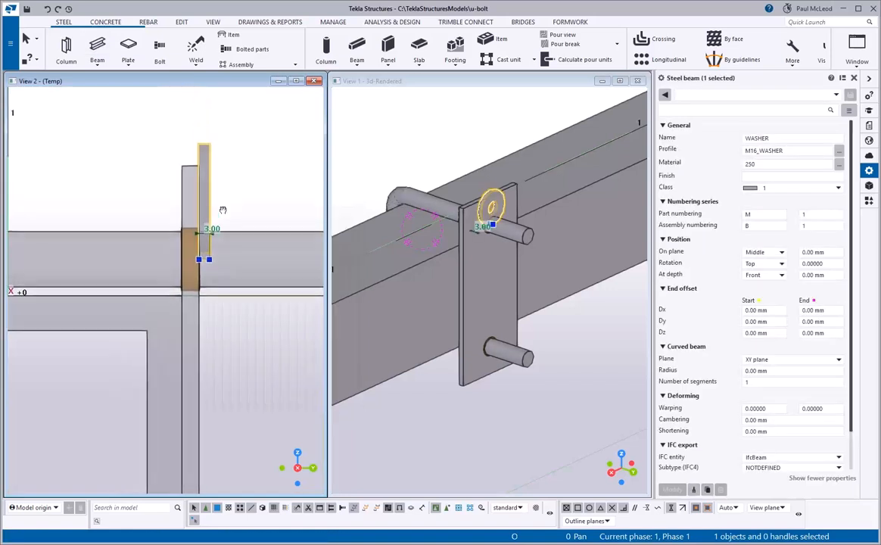
pyautogui.click(781, 275)
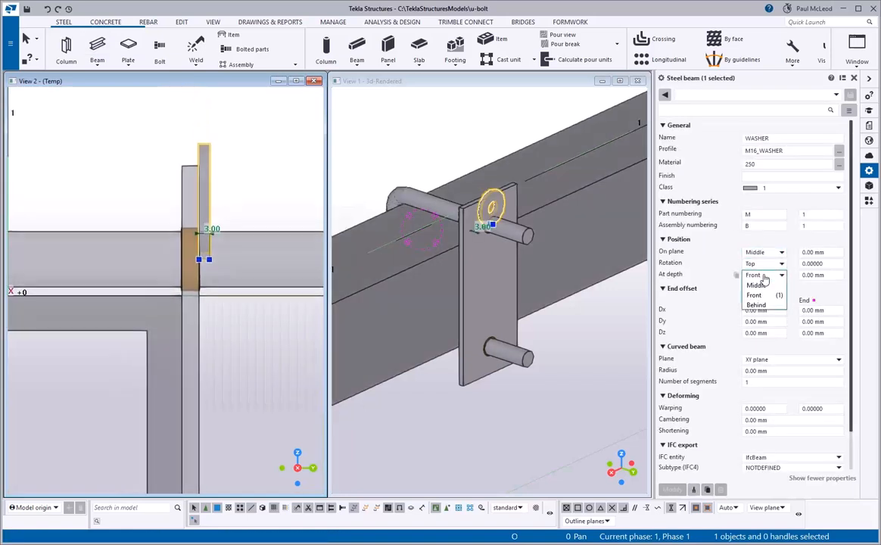
pyautogui.click(757, 284)
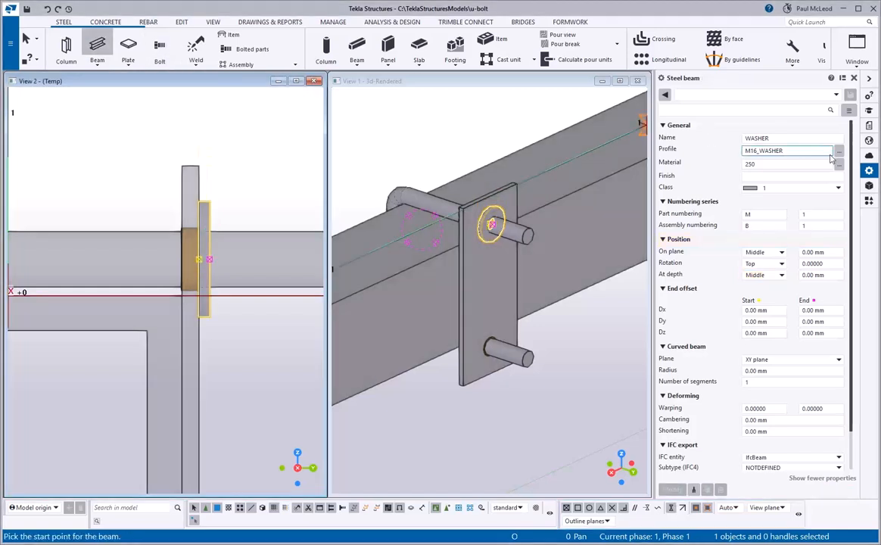
# - Create a NUT part with profile M16_NUT on the upper leg outside the washer
pyautogui.write('NUT')
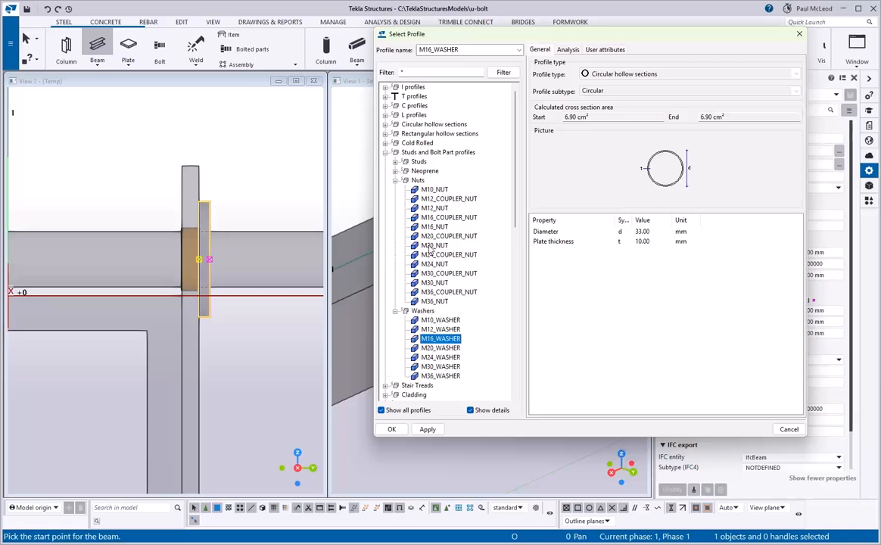
pyautogui.click(434, 217)
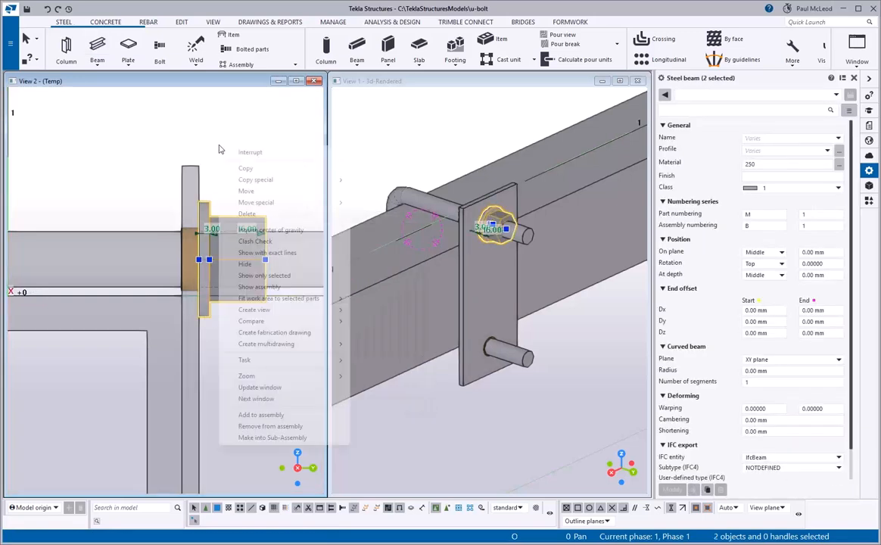
# - Copy the upper washer and nut onto the lower U-bolt leg
pyautogui.click(246, 167)
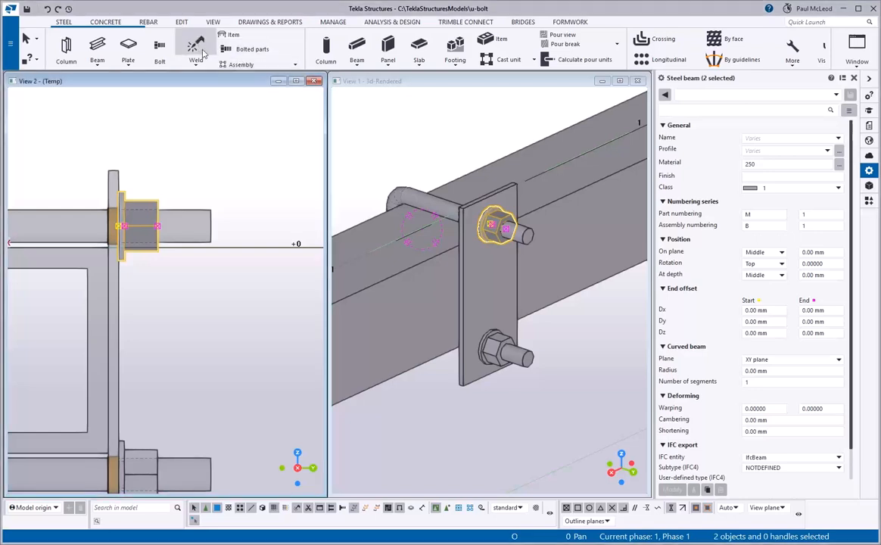
# - Weld the washers, nuts and plate to the U-bolt as main part
pyautogui.click(196, 49)
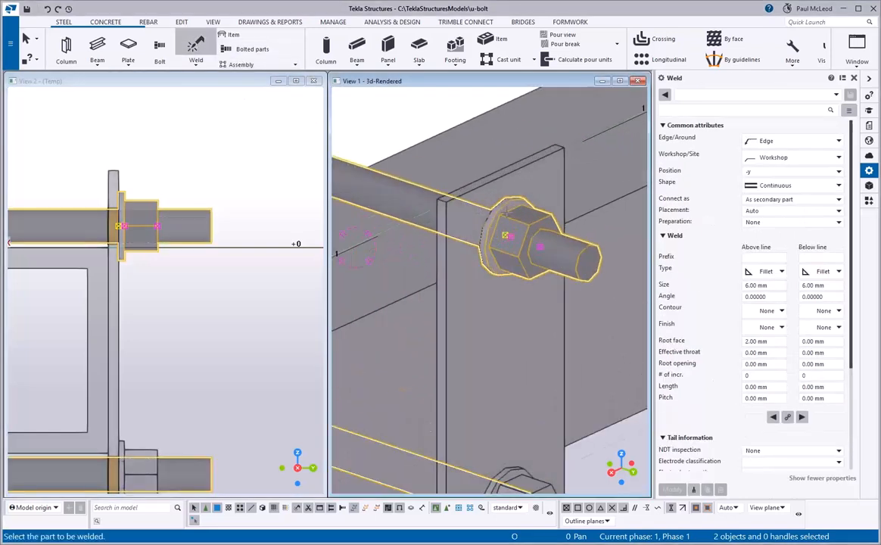
pyautogui.click(515, 223)
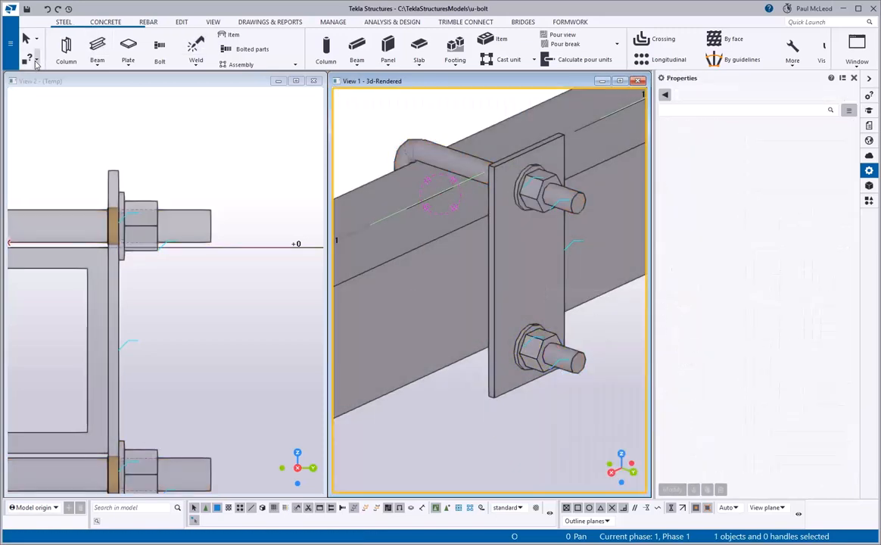
# - Inquire the assembly objects of the welded U-bolt clamp, then maximize View 1
pyautogui.click(28, 59)
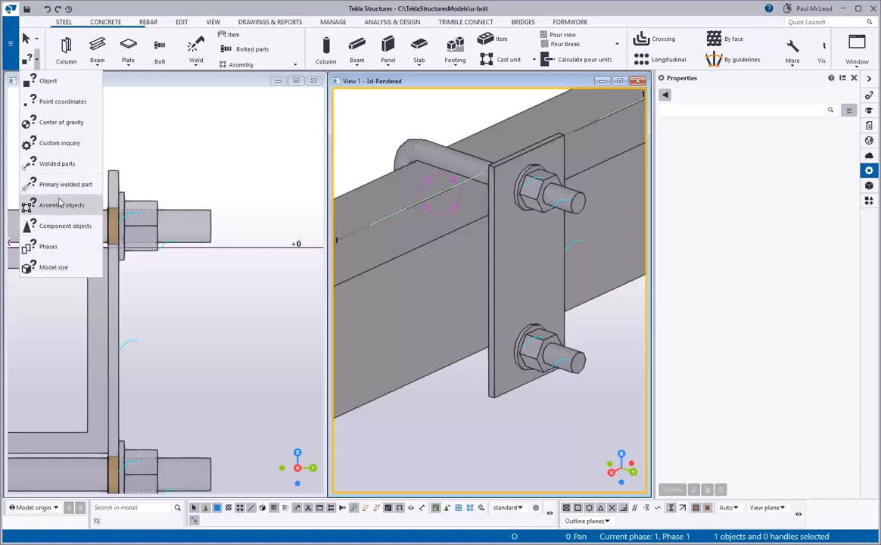
pyautogui.click(62, 204)
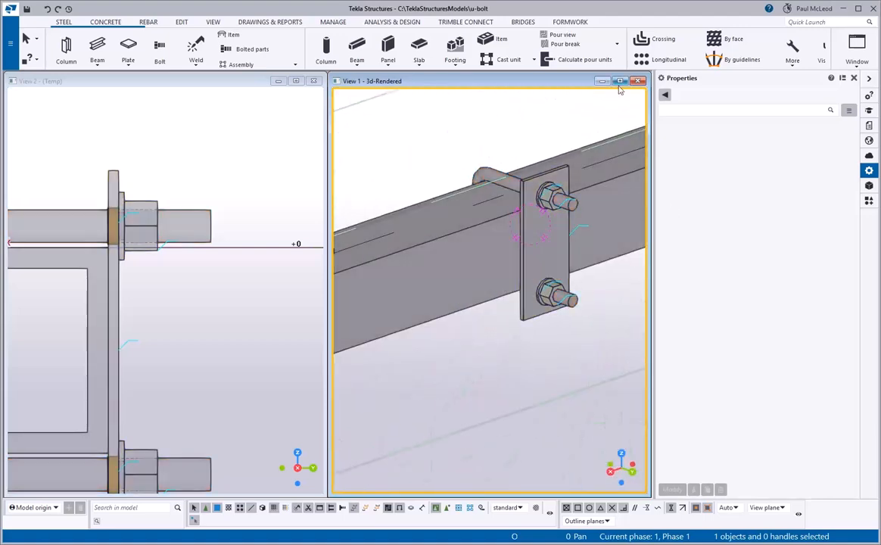
pyautogui.click(619, 81)
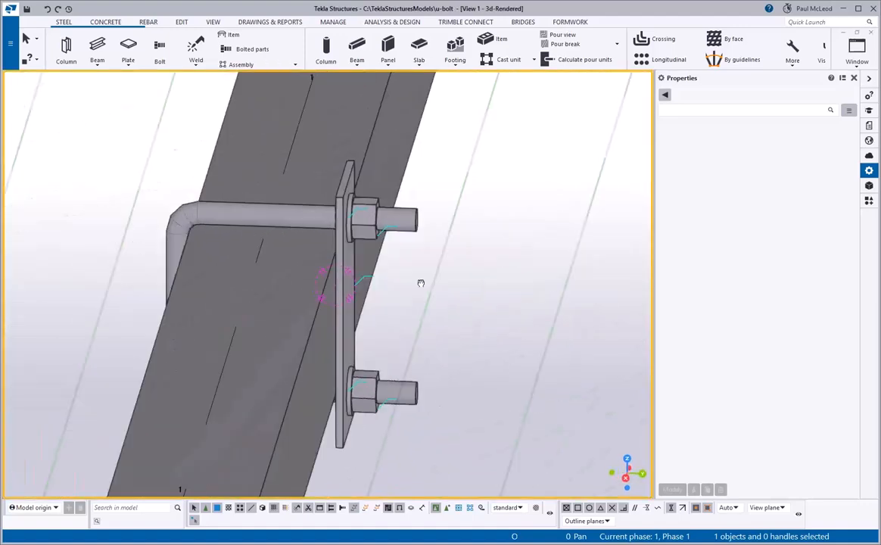